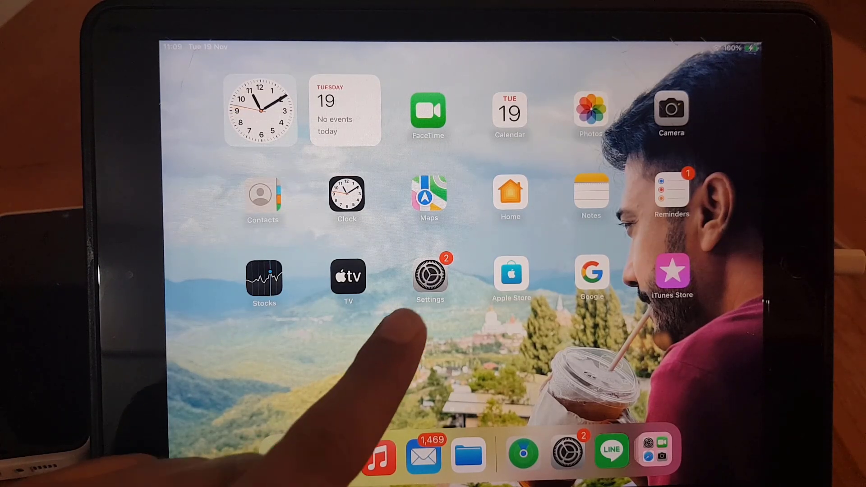
Step: Open Settings and scroll the sidebar down to Touch ID & Passcode
click(429, 275)
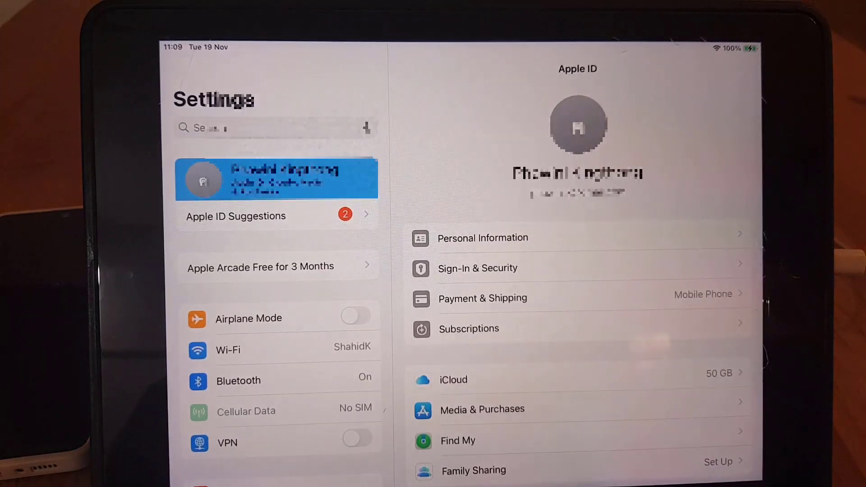
scroll(down, 3)
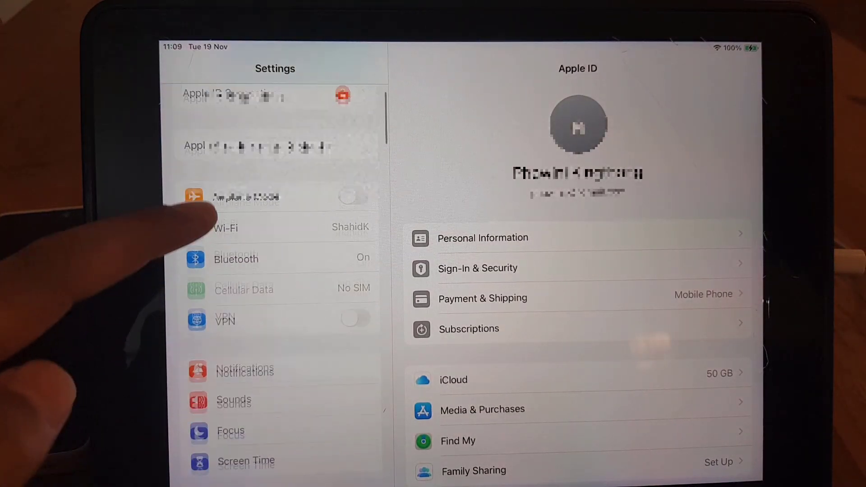
scroll(down, 3)
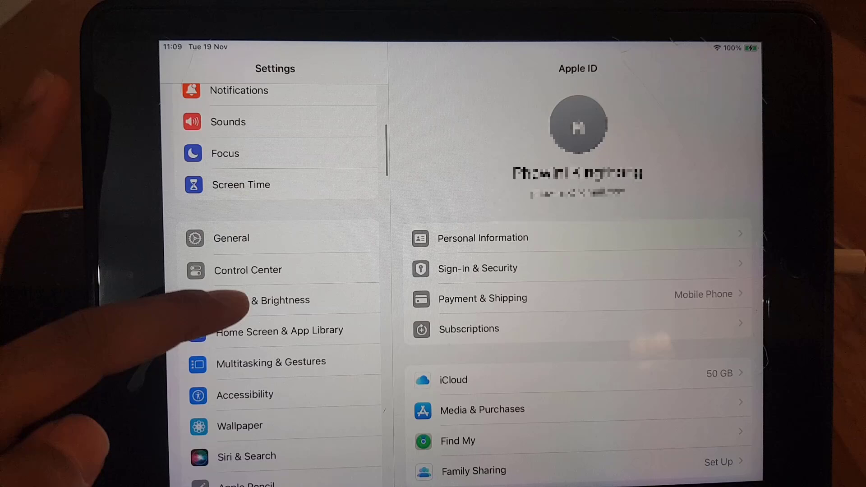
scroll(down, 3)
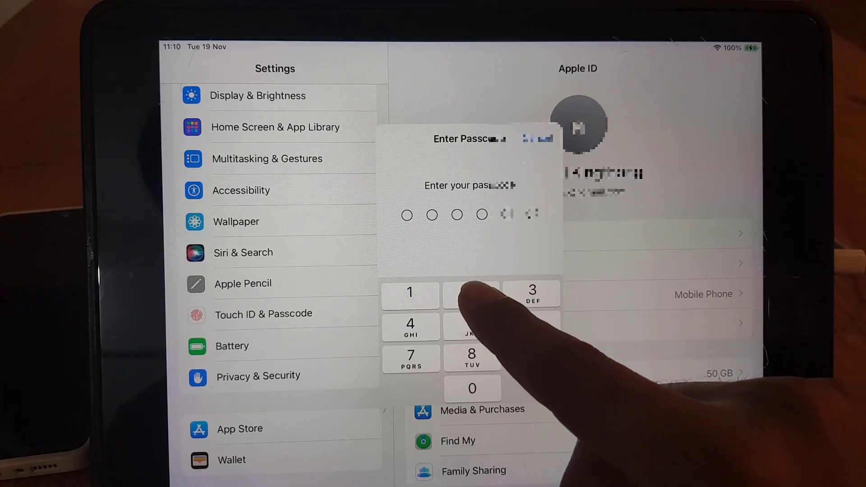
Step: Unlock with the passcode and show the Finger 2 fingerprint's detail page
click(471, 290)
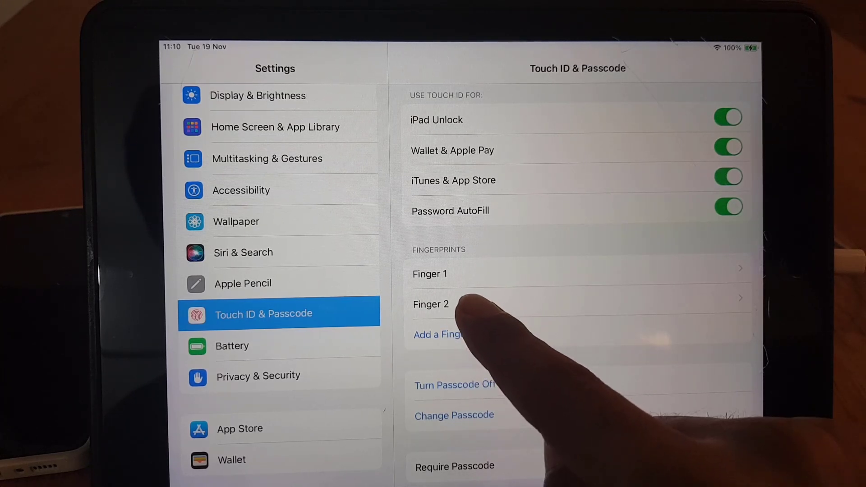
click(430, 303)
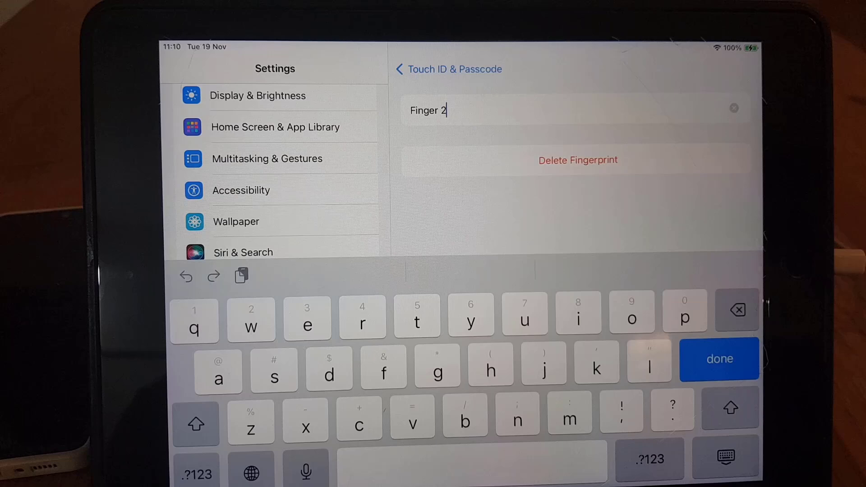